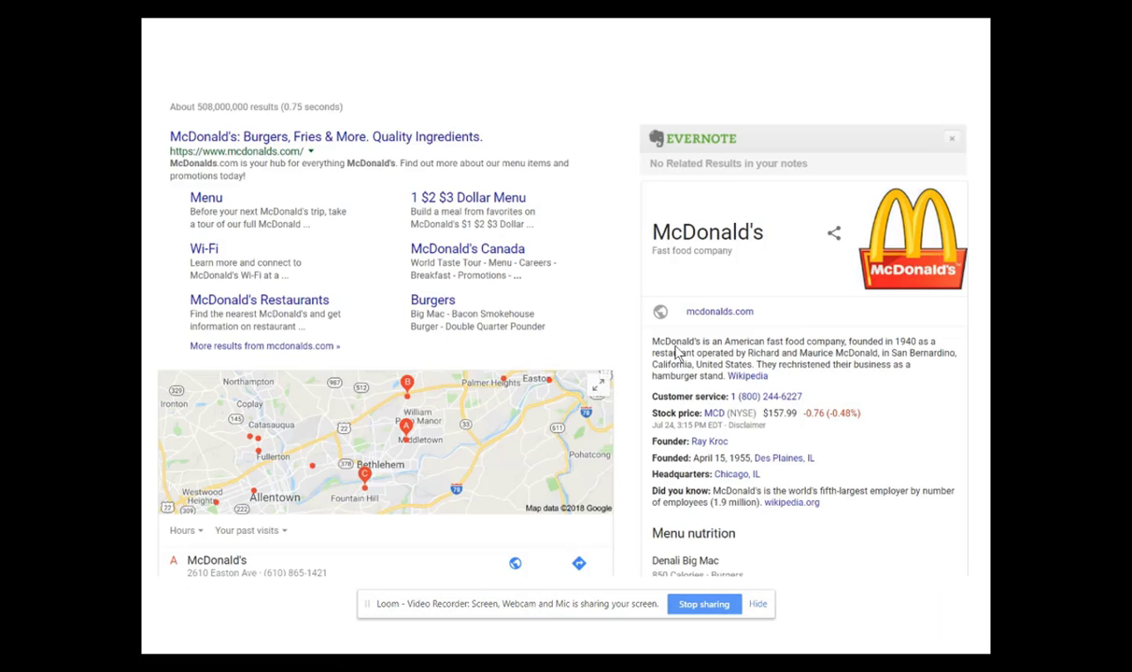
mouse_move(560, 207)
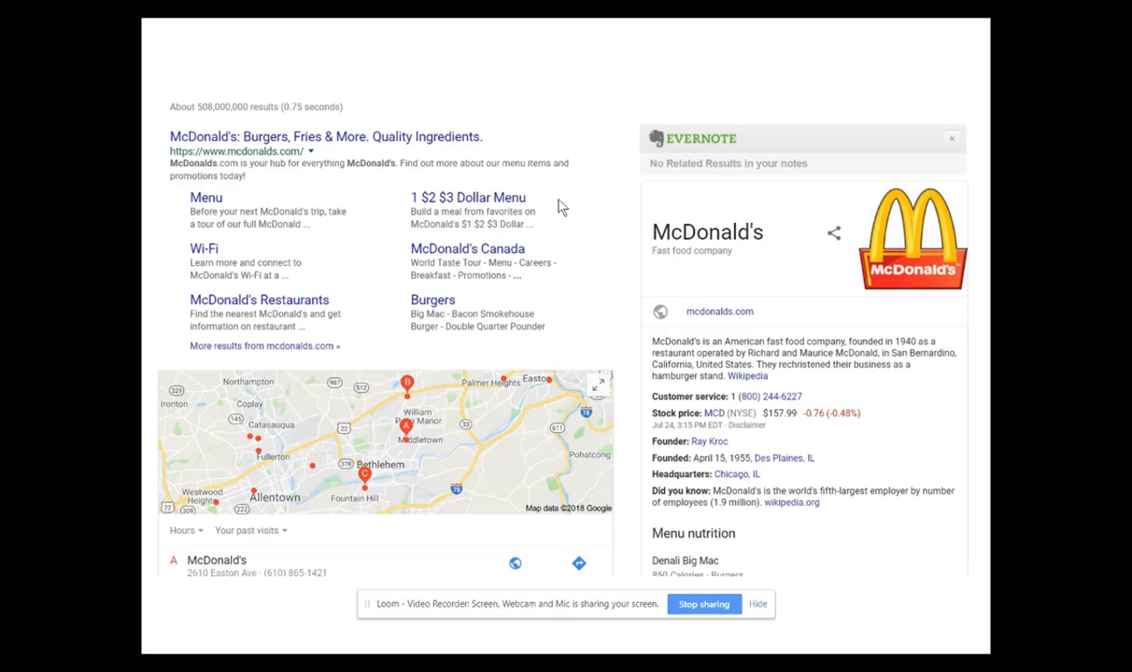
mouse_move(818, 177)
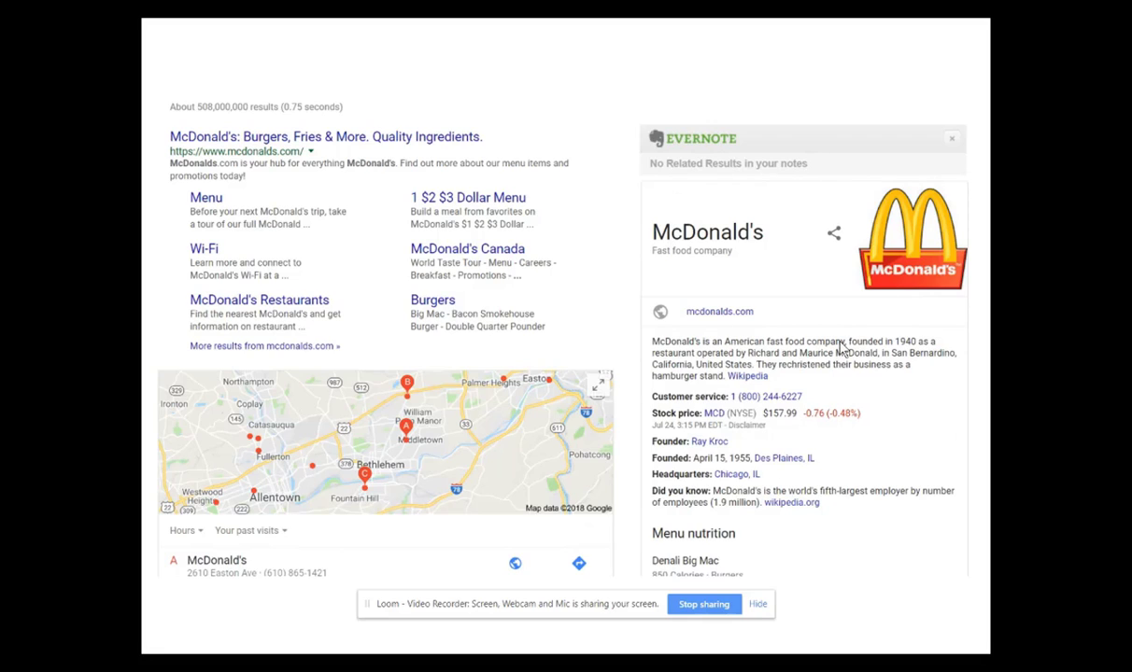
mouse_move(809, 290)
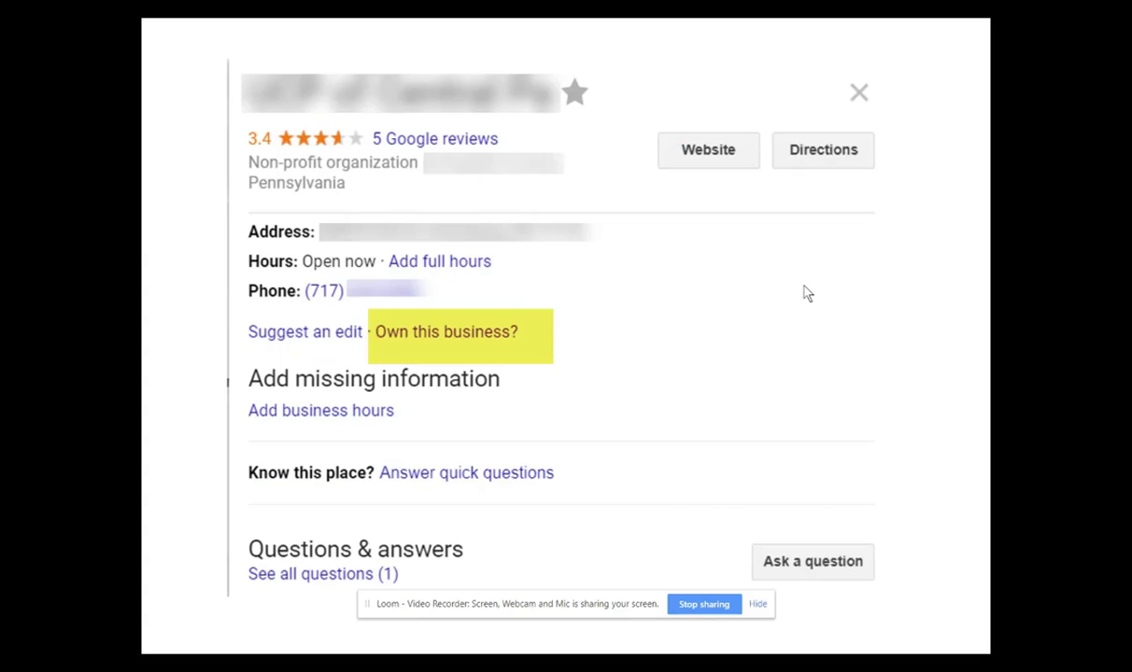
Show the tree experts results with the tree service business's knowledge panel on the right.
click(857, 94)
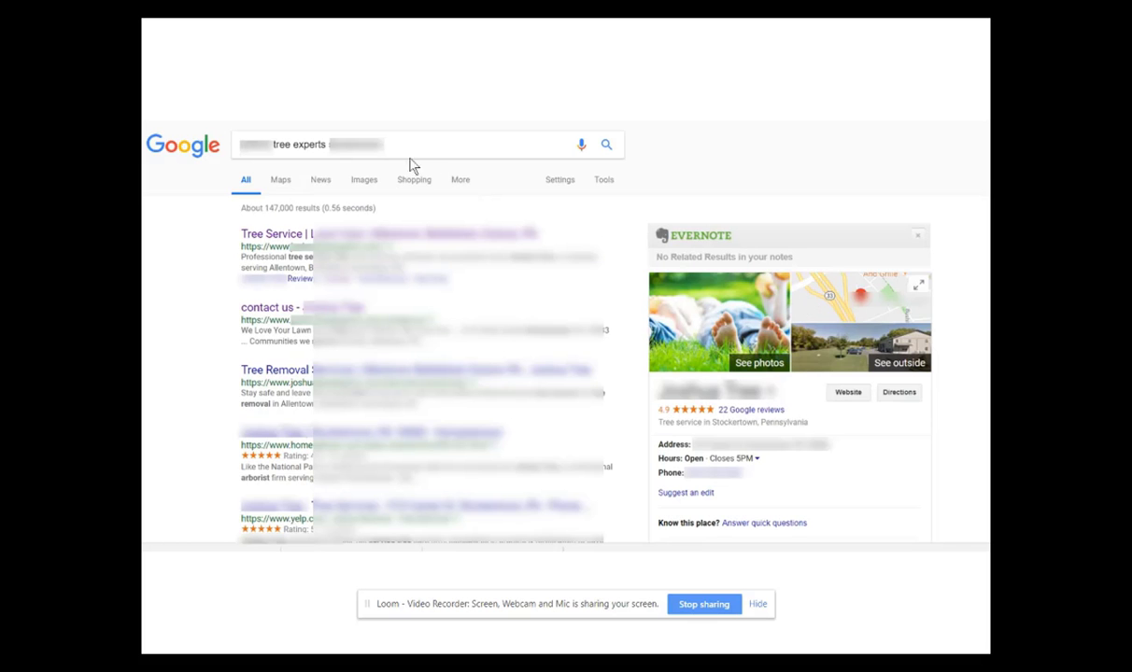
mouse_move(750, 284)
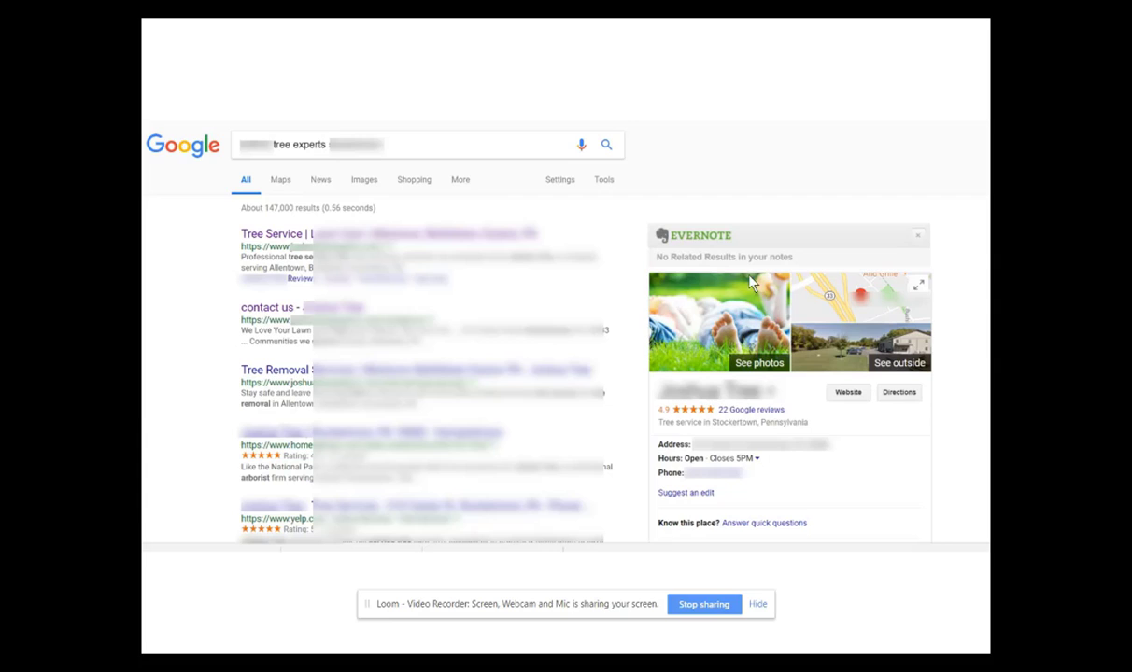
mouse_move(755, 463)
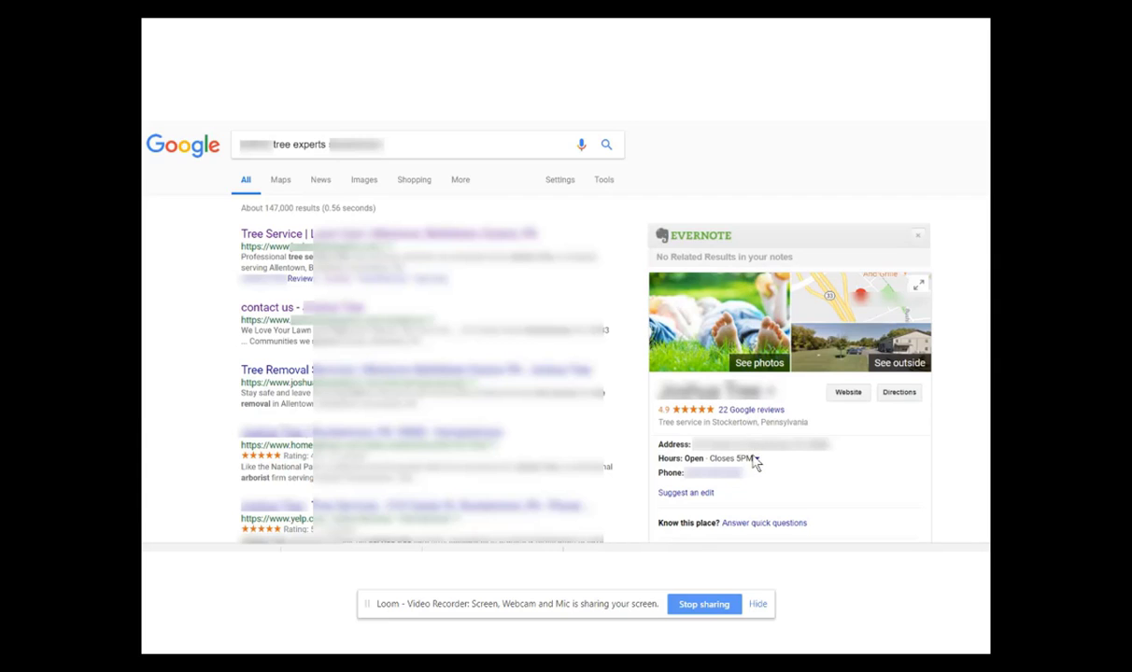
mouse_move(762, 362)
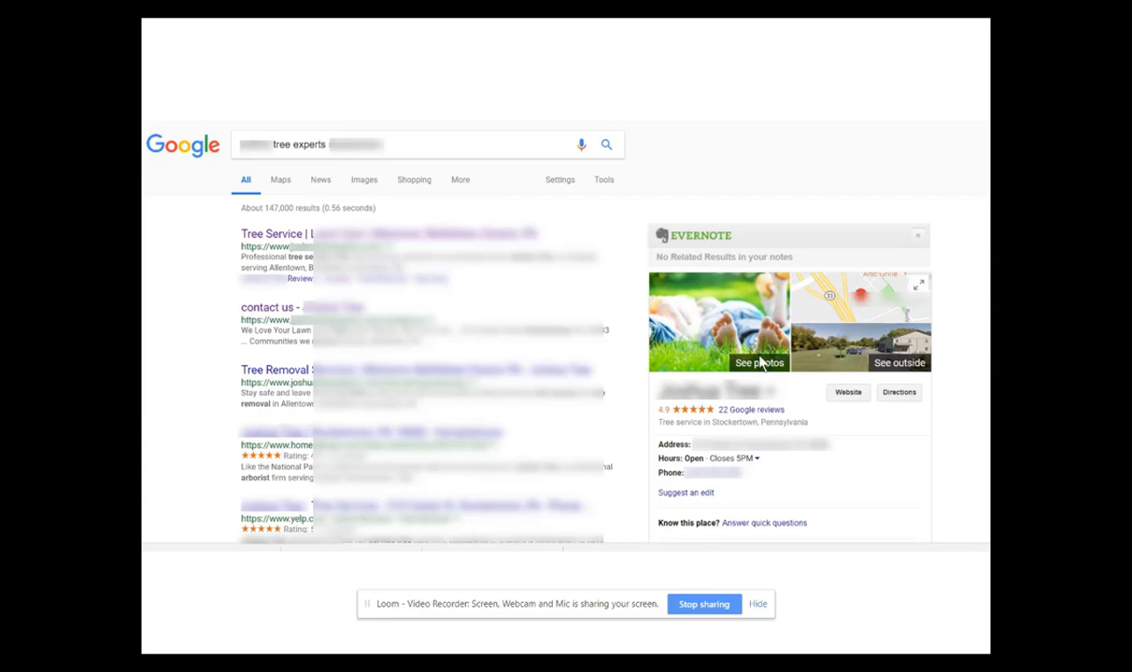
mouse_move(810, 291)
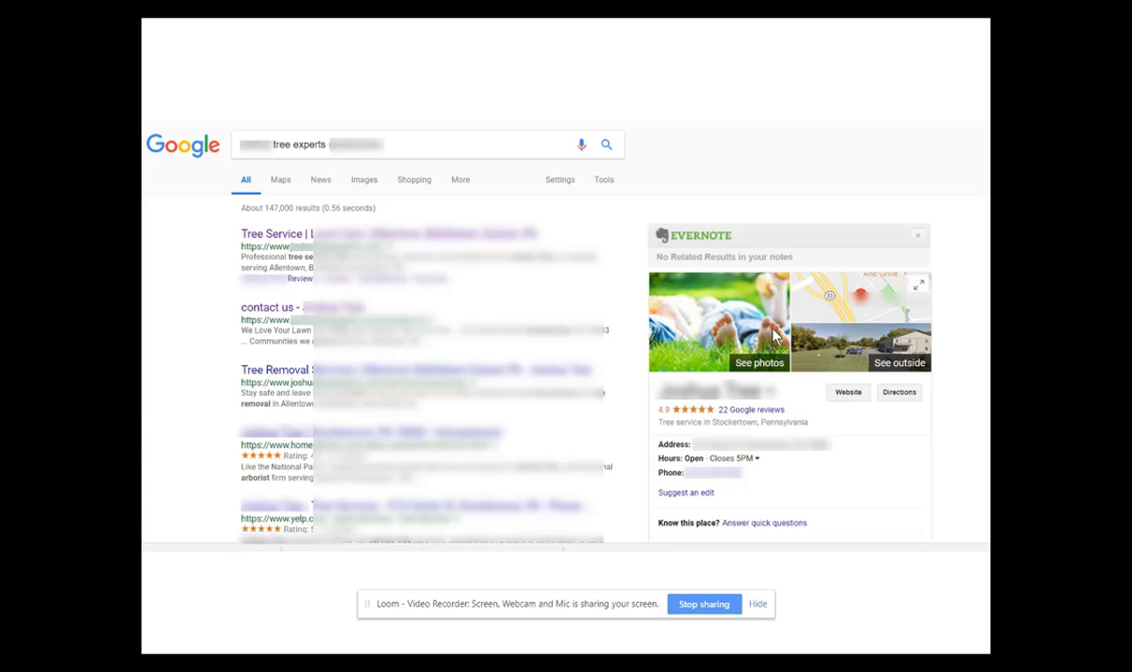
mouse_move(733, 310)
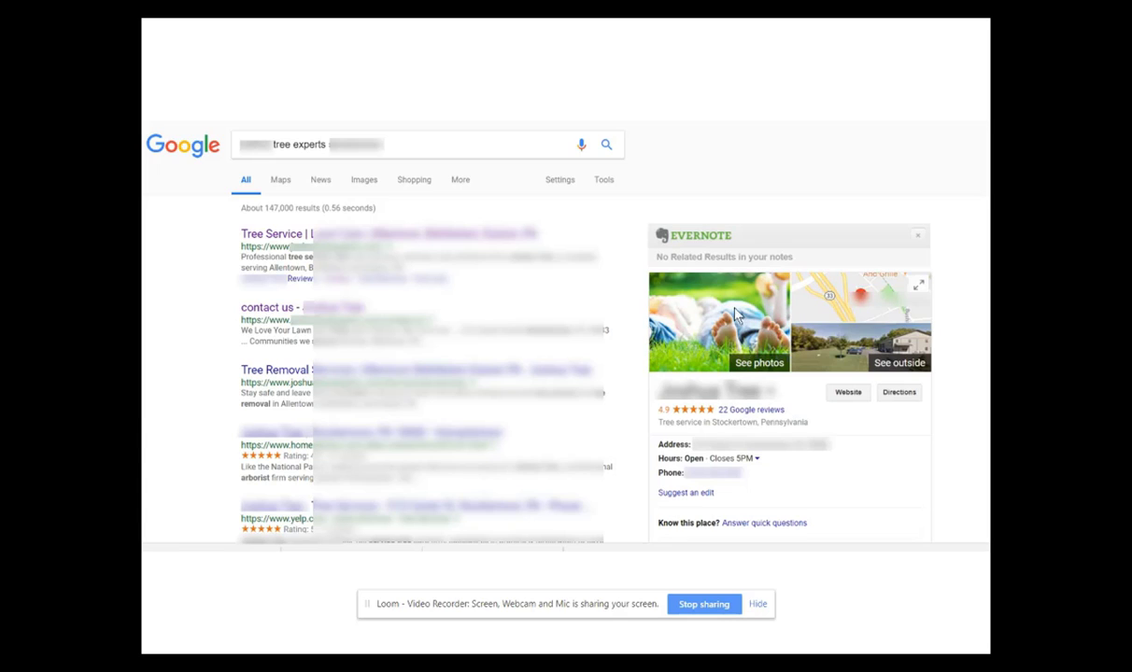
mouse_move(773, 325)
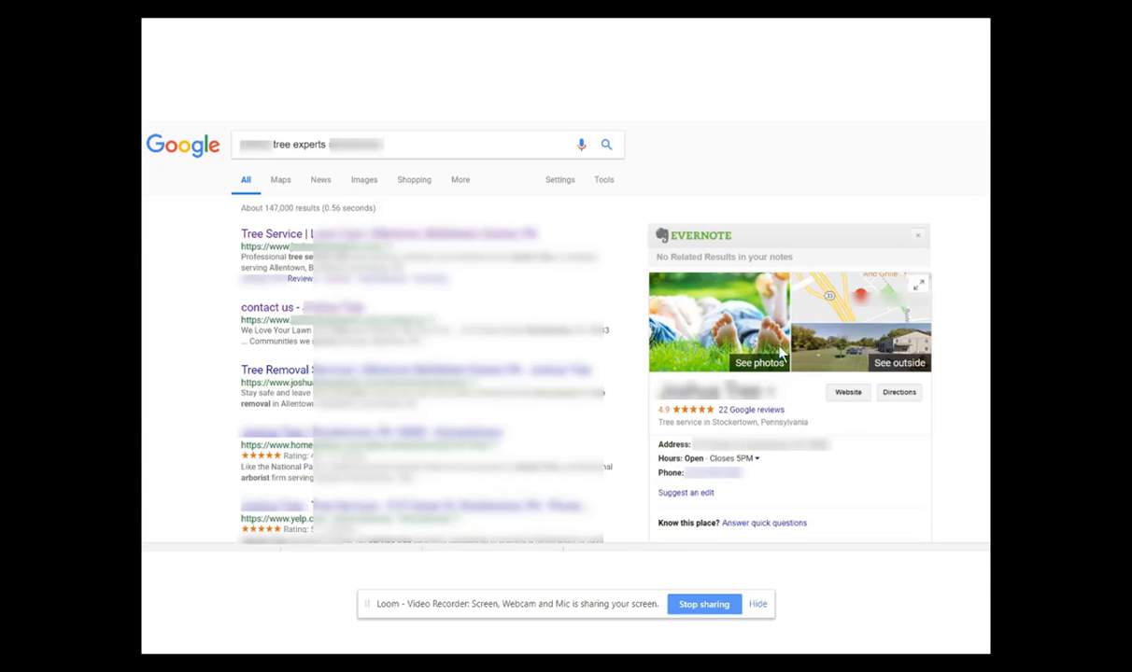
mouse_move(763, 321)
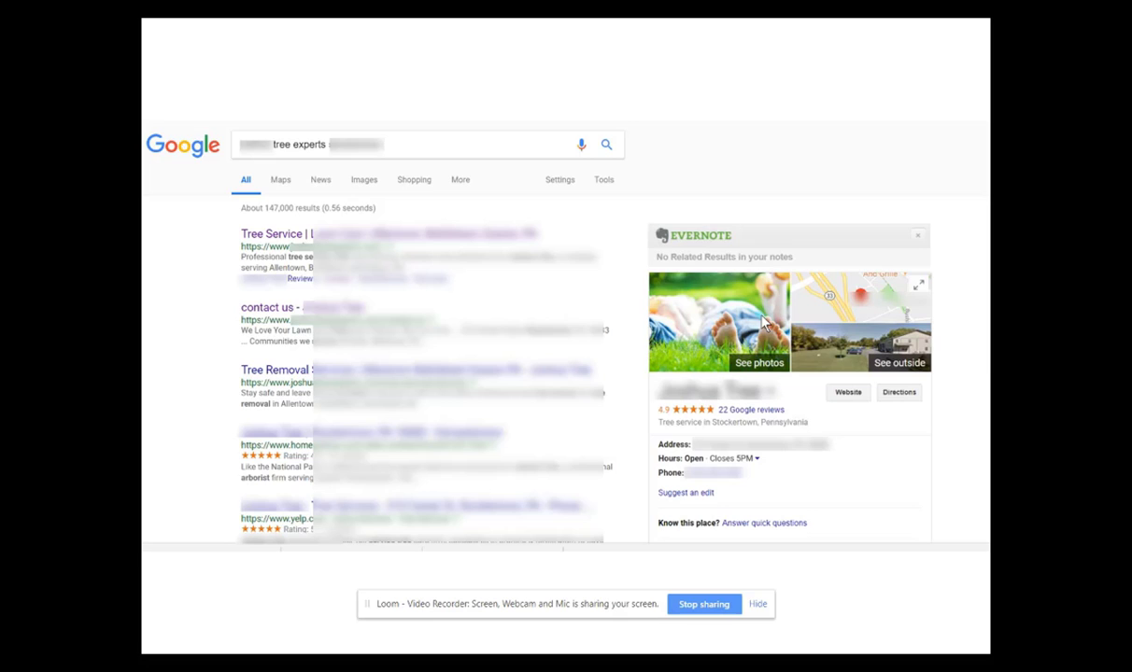
mouse_move(706, 306)
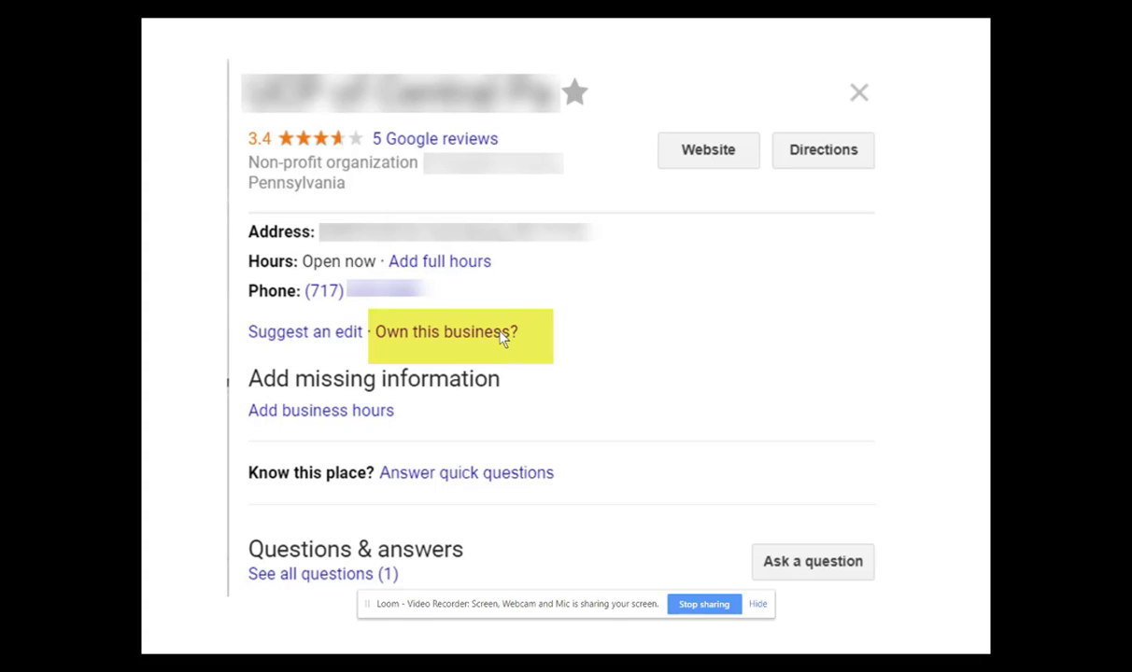
mouse_move(478, 343)
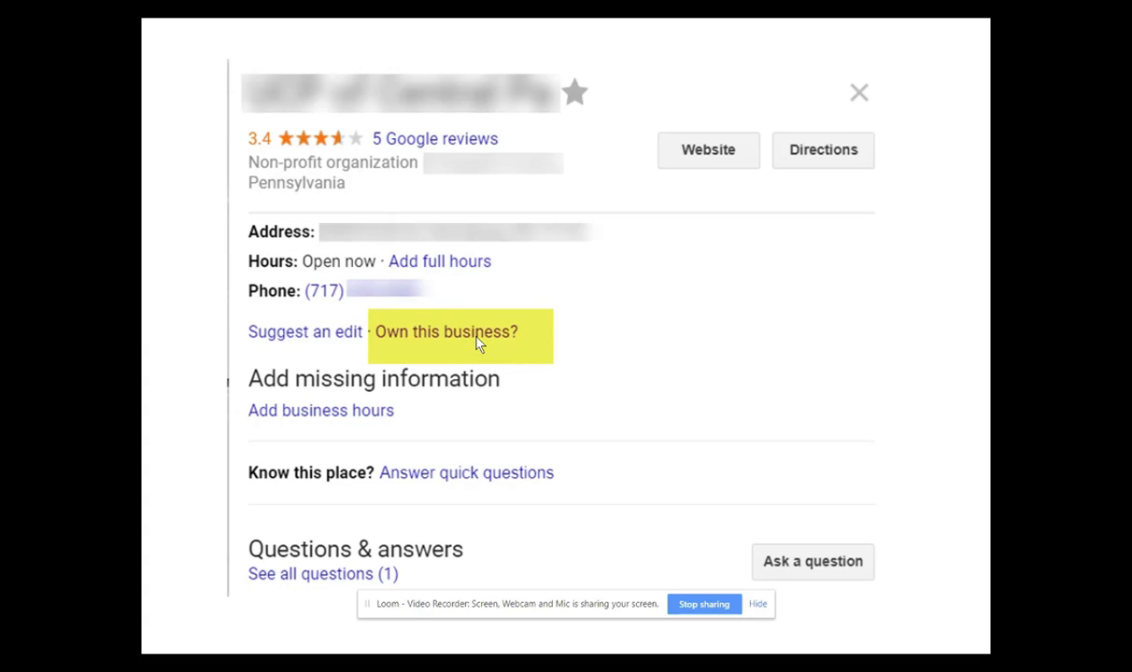
mouse_move(525, 325)
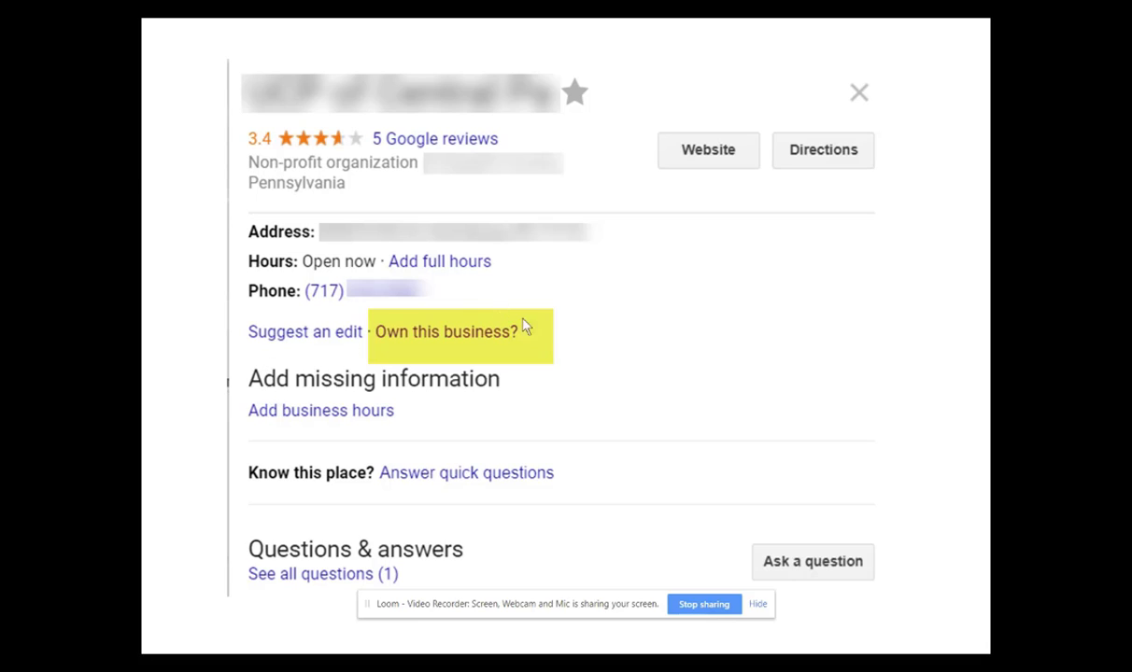
mouse_move(626, 340)
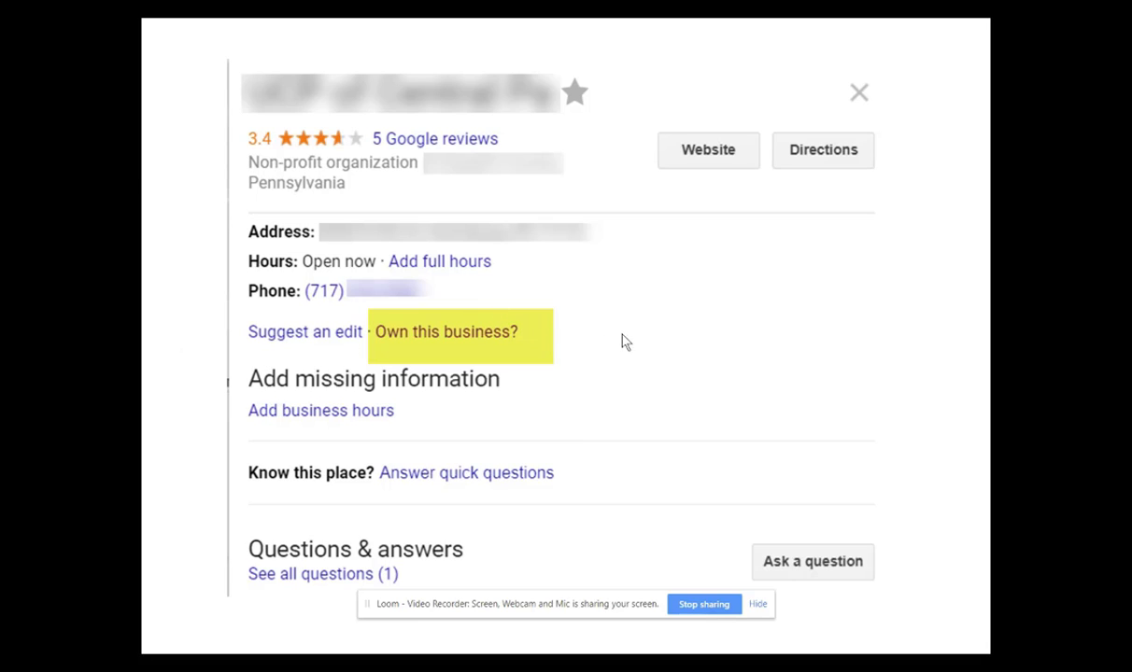
mouse_move(653, 316)
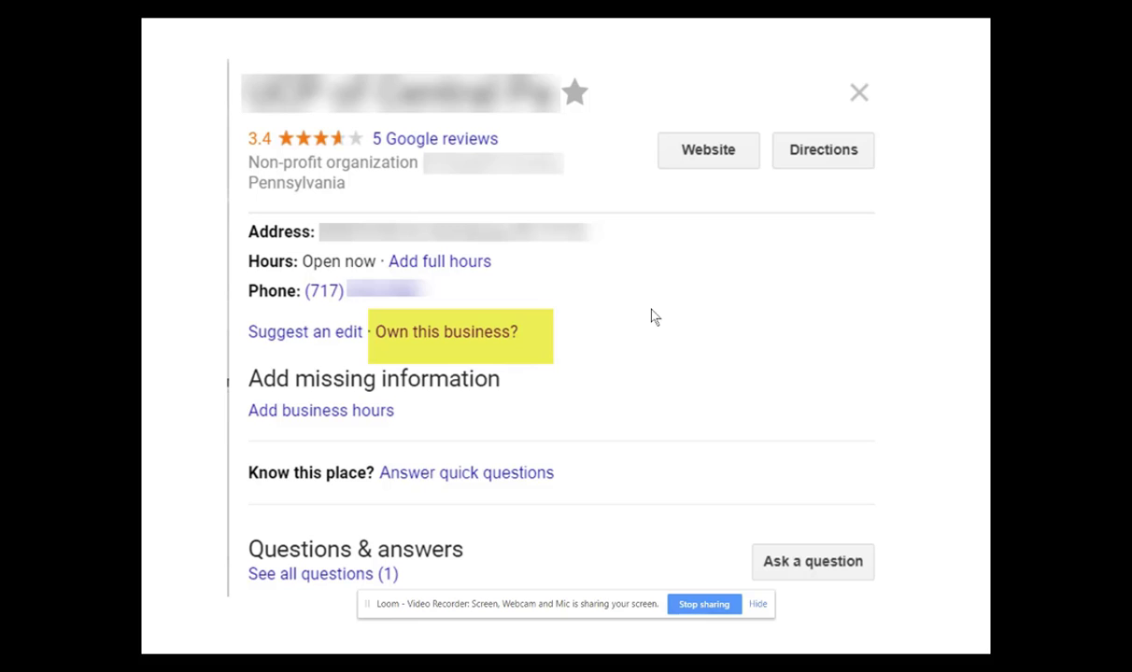
Return to the tree experts results showing the local tree service profile.
click(857, 94)
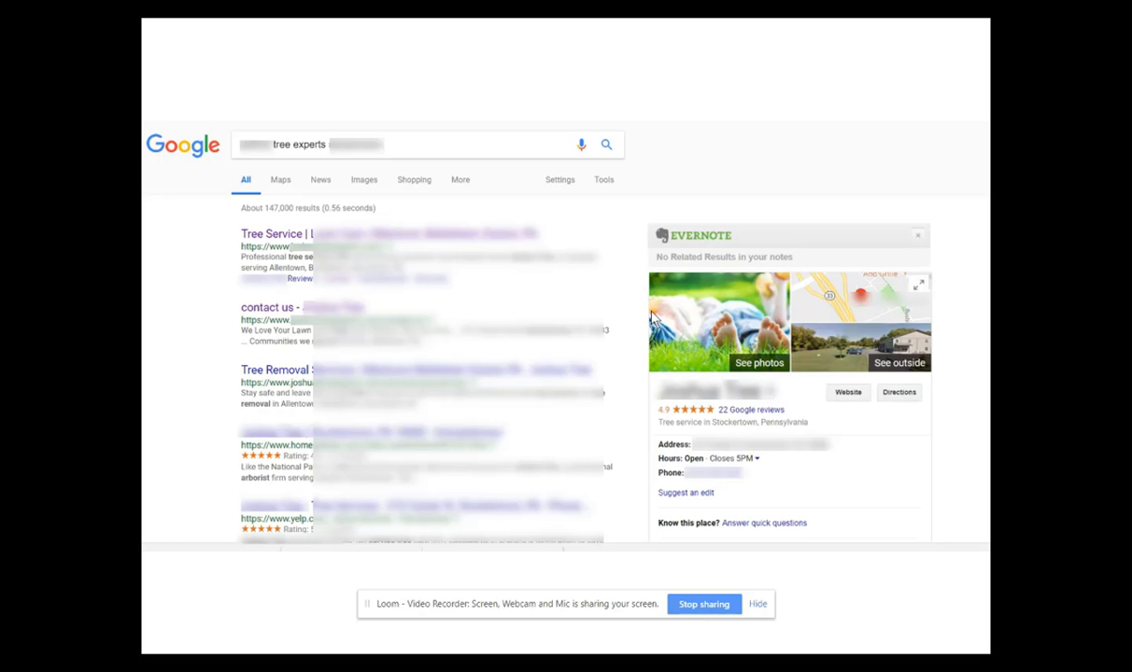
mouse_move(441, 162)
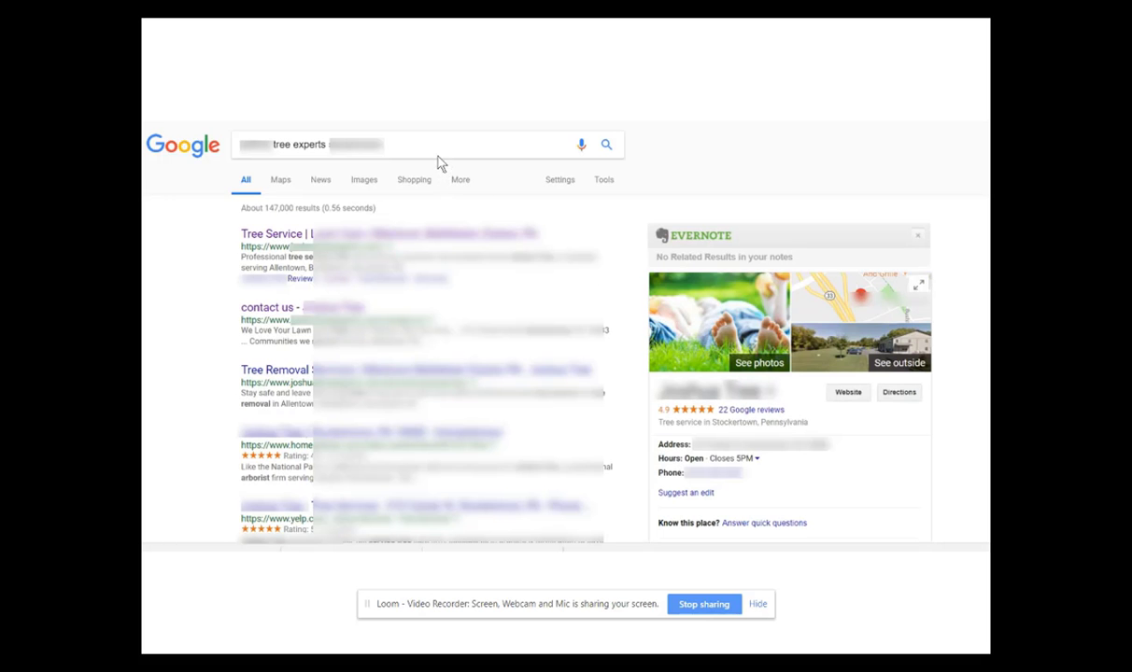
mouse_move(737, 340)
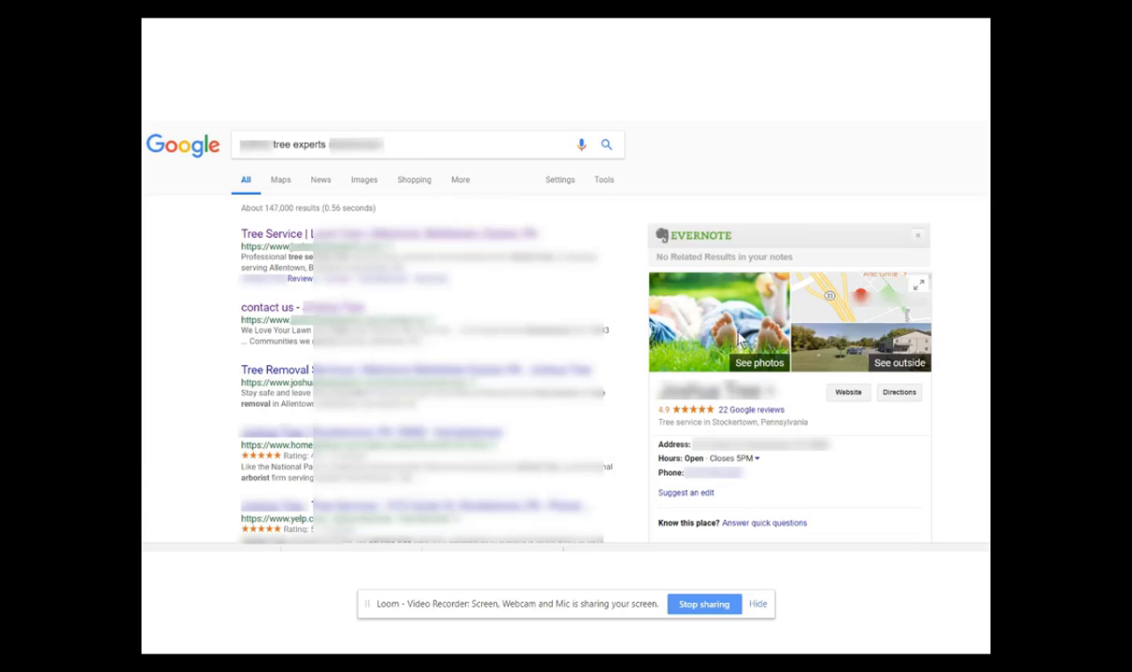
mouse_move(485, 150)
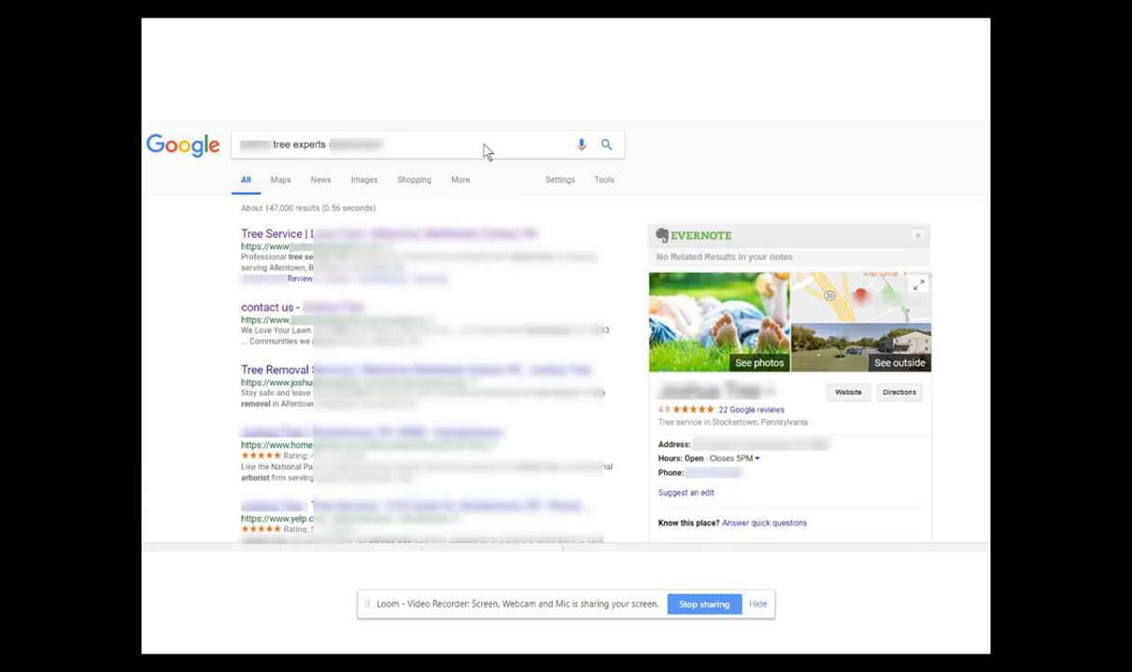
mouse_move(694, 284)
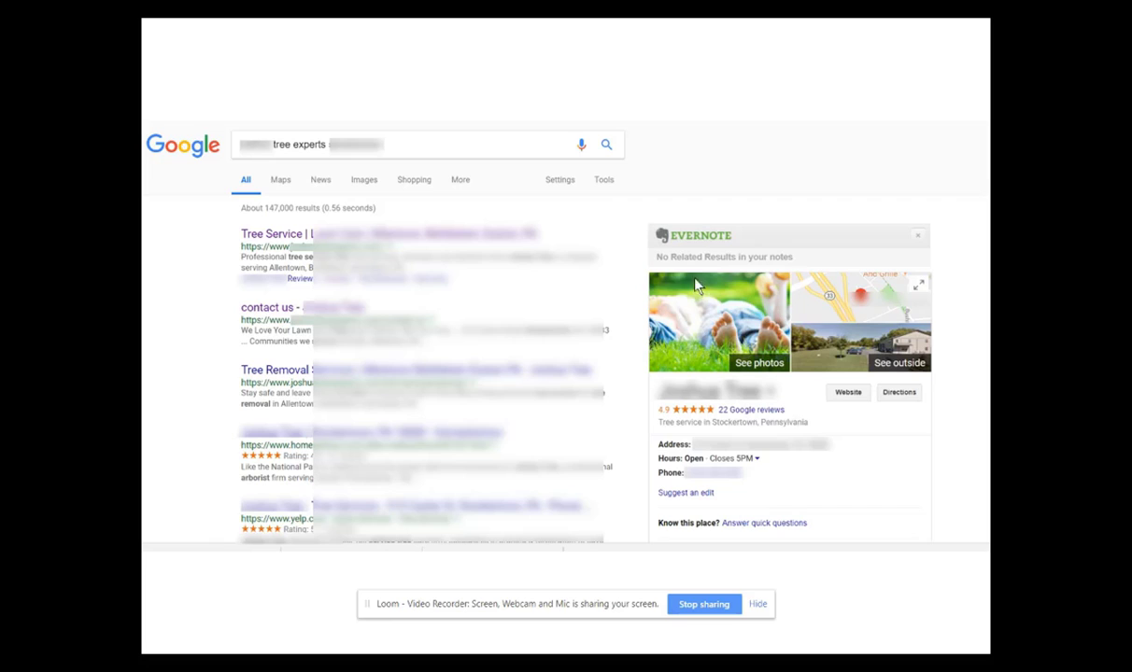
mouse_move(694, 265)
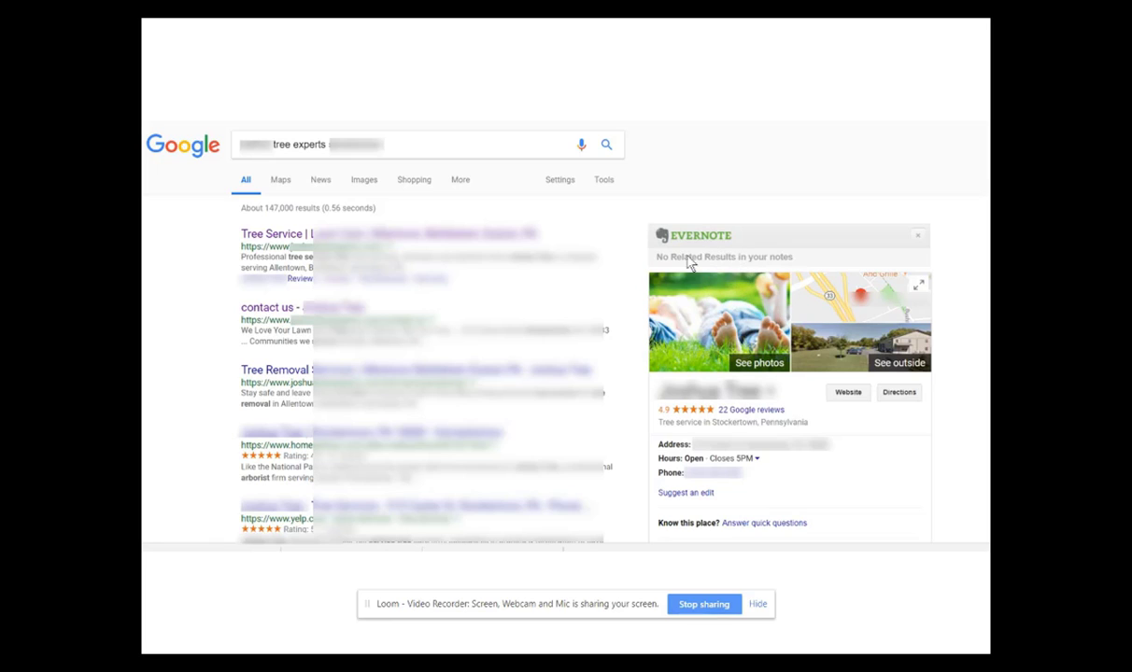
mouse_move(794, 340)
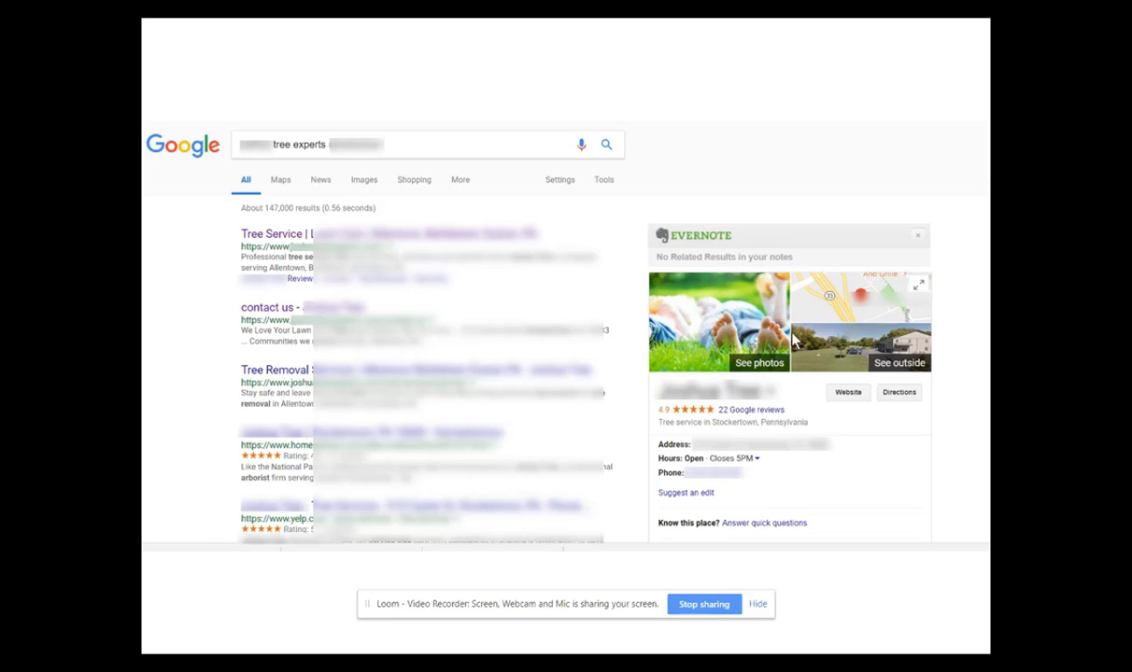
mouse_move(729, 318)
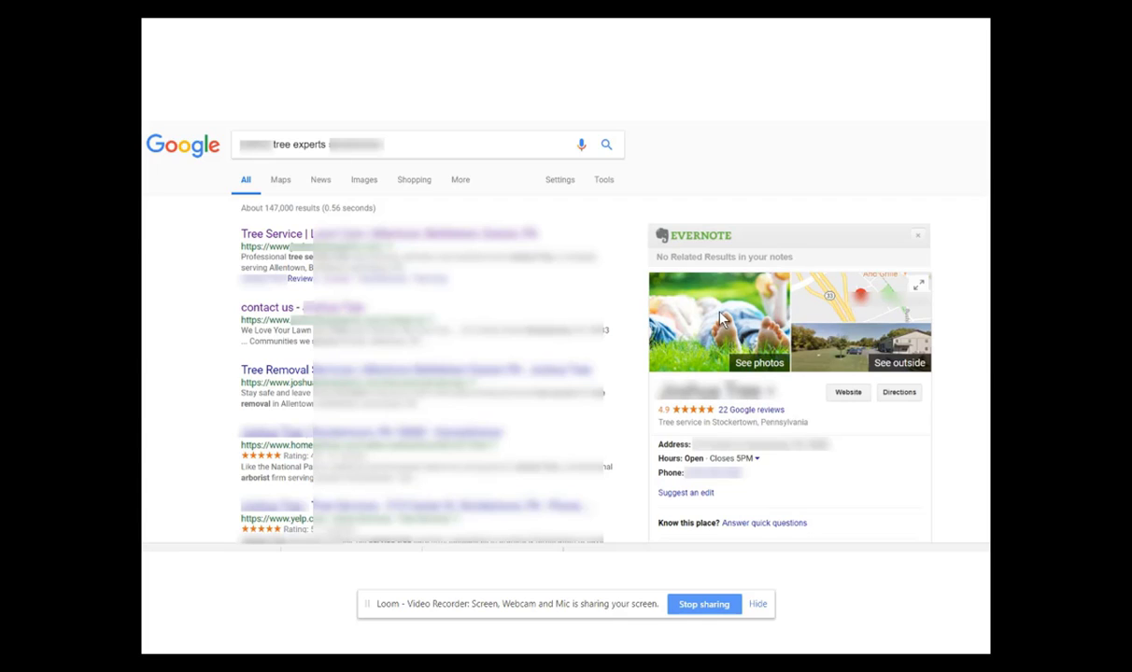
mouse_move(727, 327)
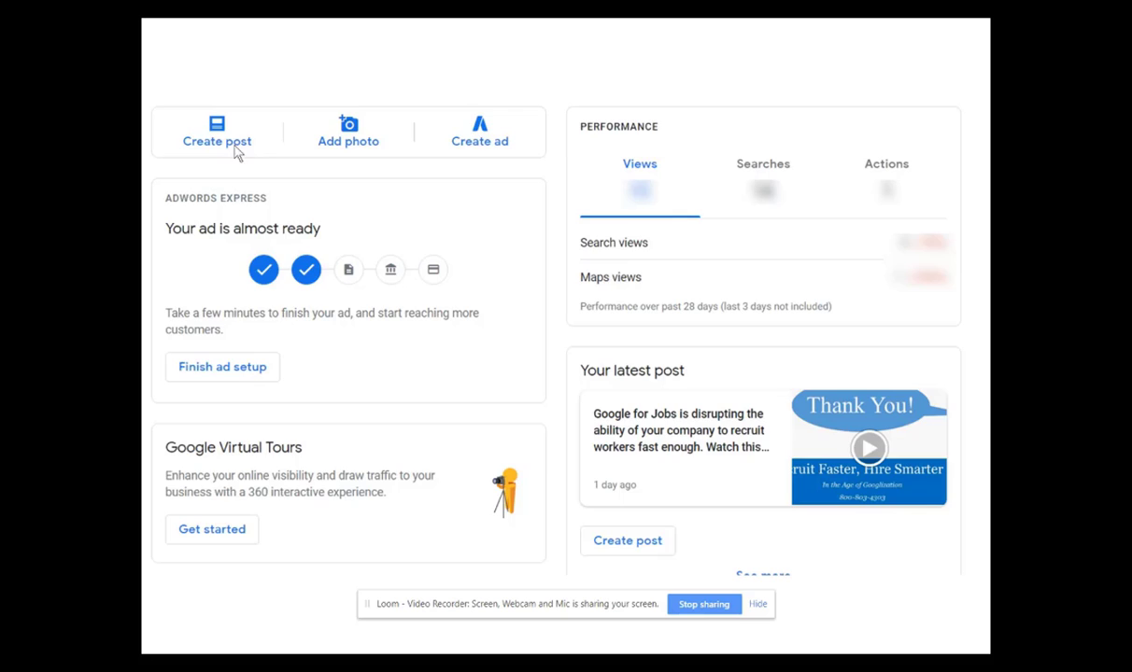
mouse_move(329, 190)
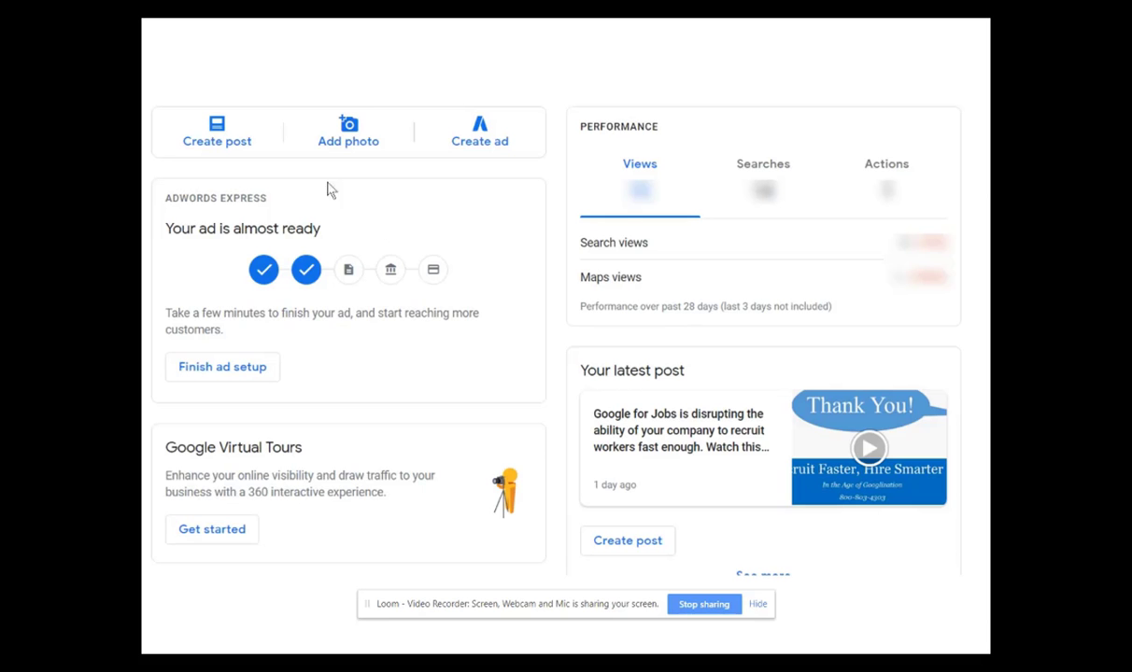
Start a new post for the business with an empty post text box.
click(216, 130)
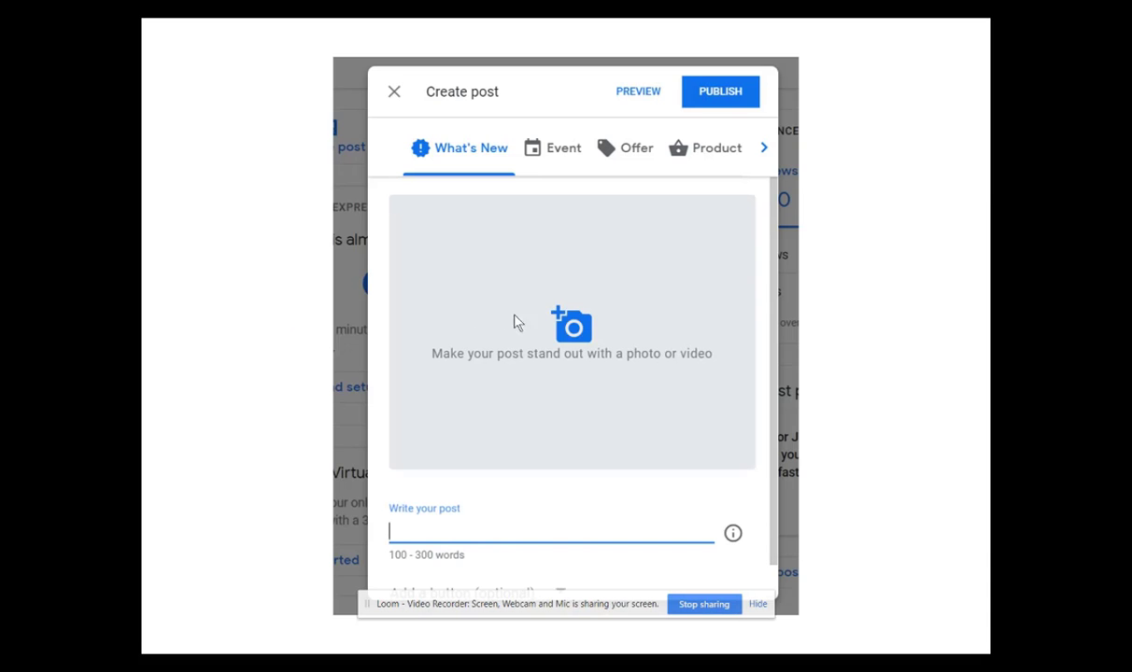
mouse_move(505, 545)
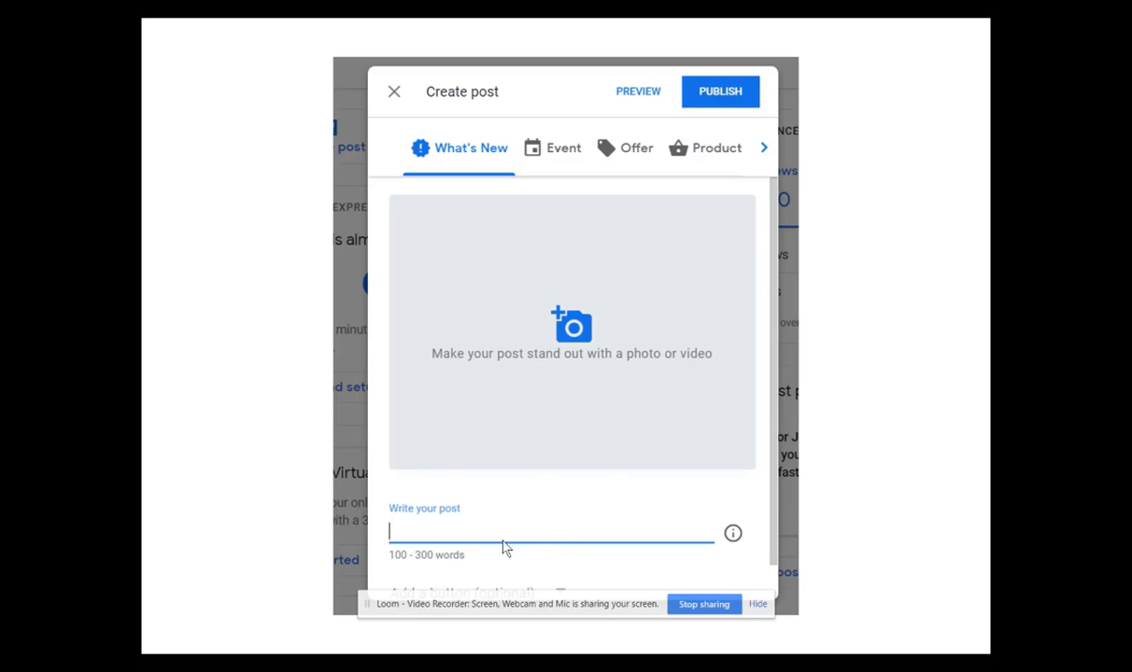
mouse_move(575, 544)
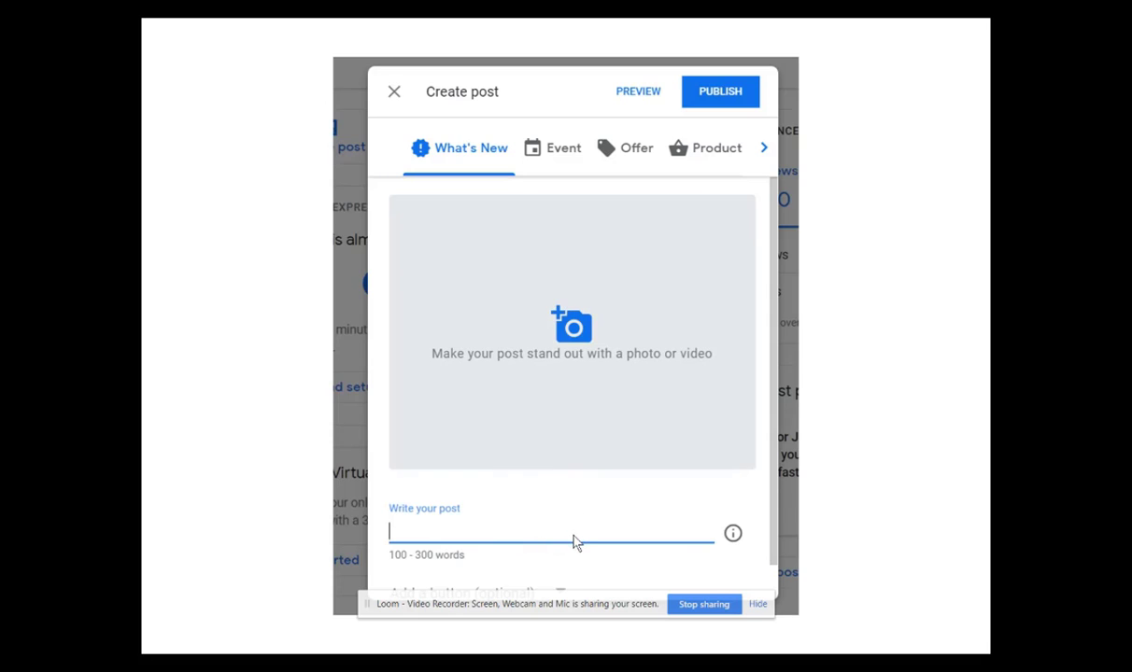
mouse_move(605, 526)
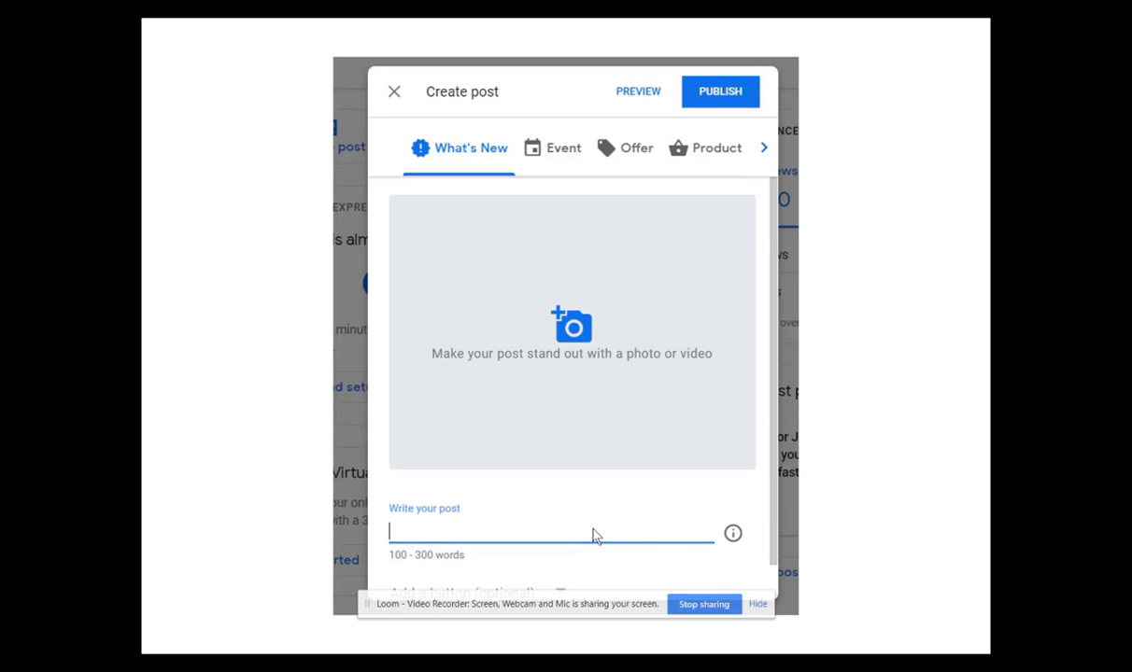
Leave the unwritten post editor and go back to the tree experts results.
click(393, 92)
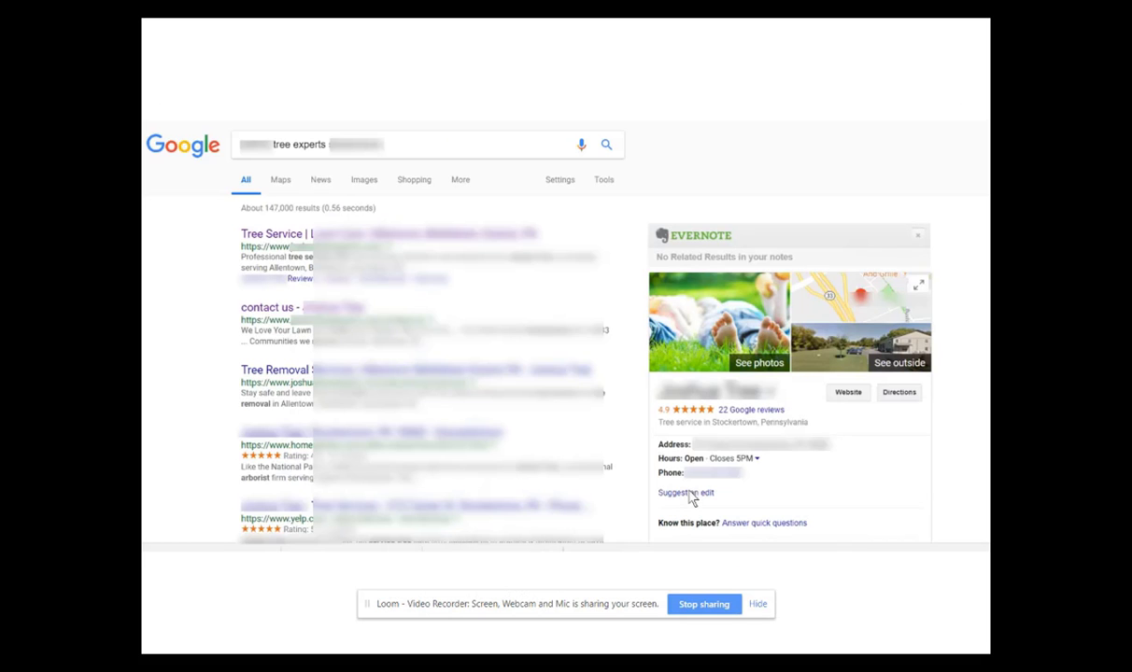
mouse_move(780, 302)
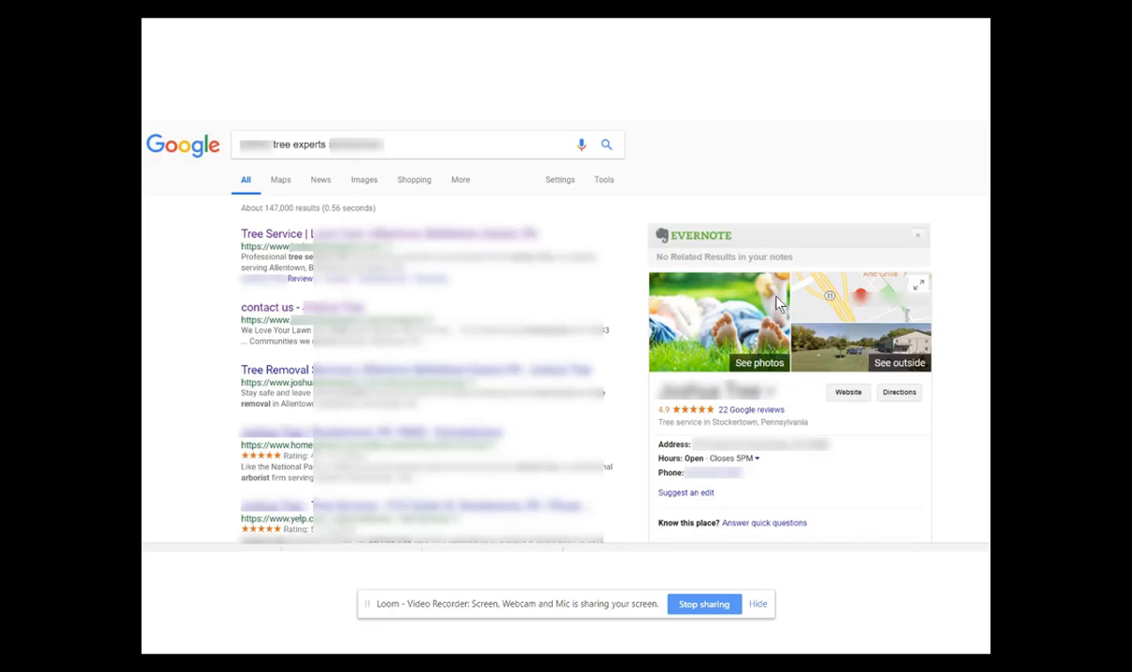
mouse_move(734, 312)
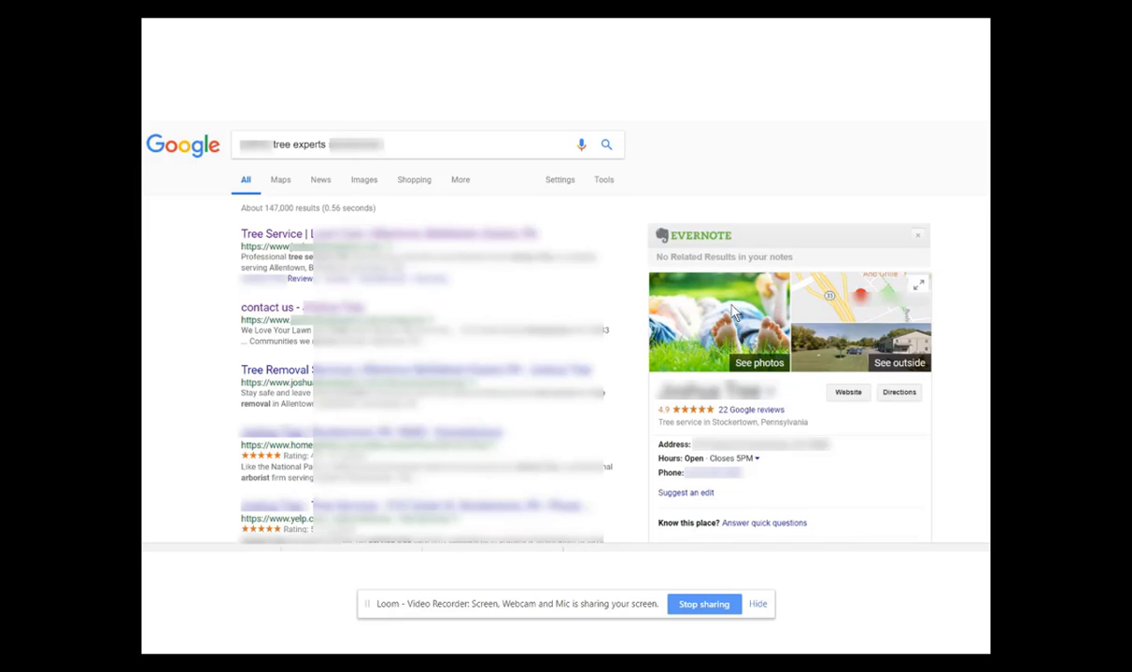
mouse_move(728, 334)
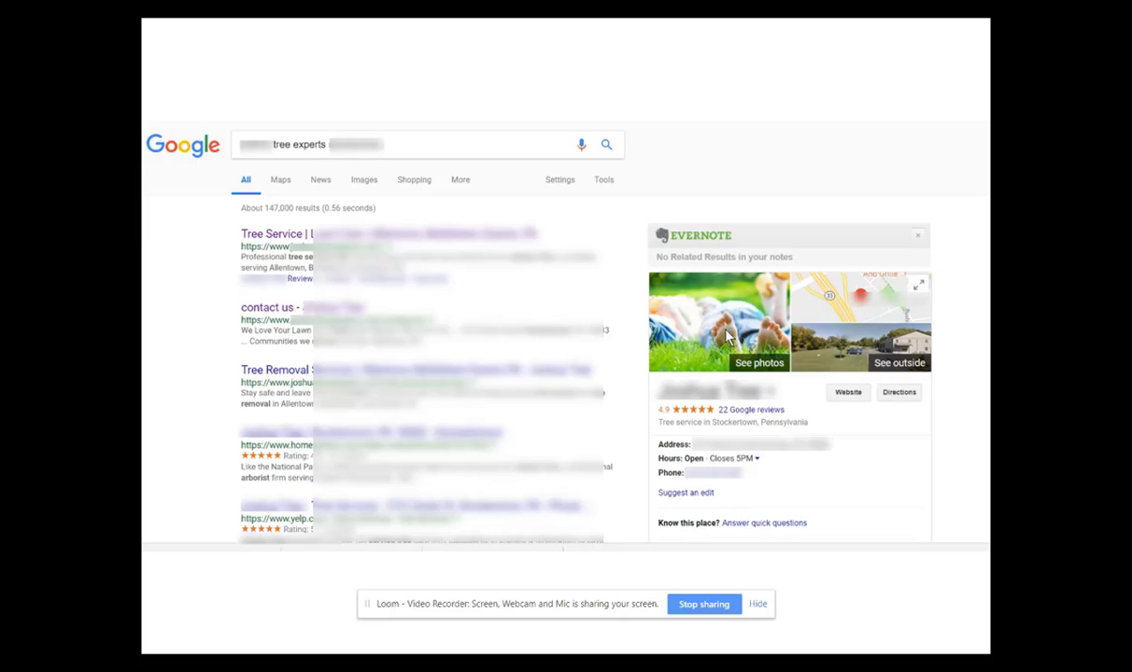
mouse_move(747, 340)
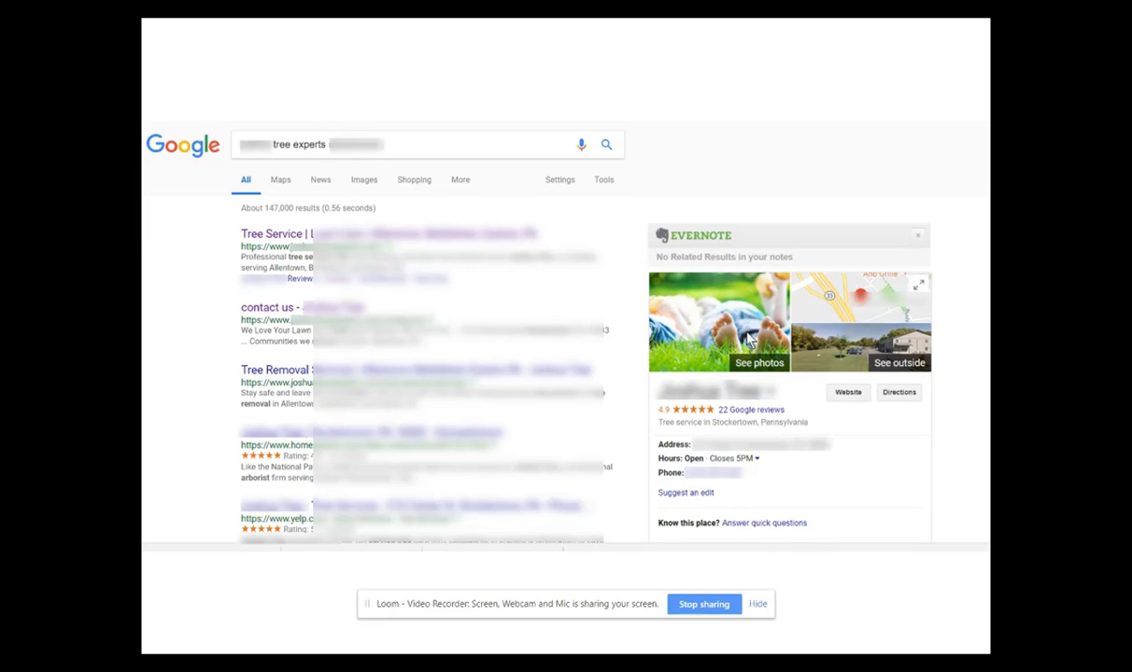